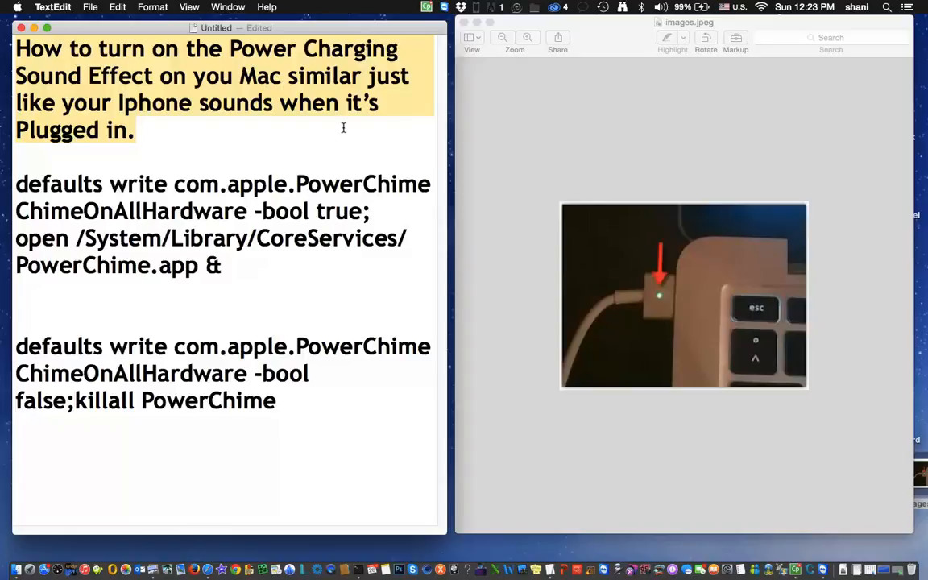
{"action": "mouse_move", "coordinate": [783, 413]}
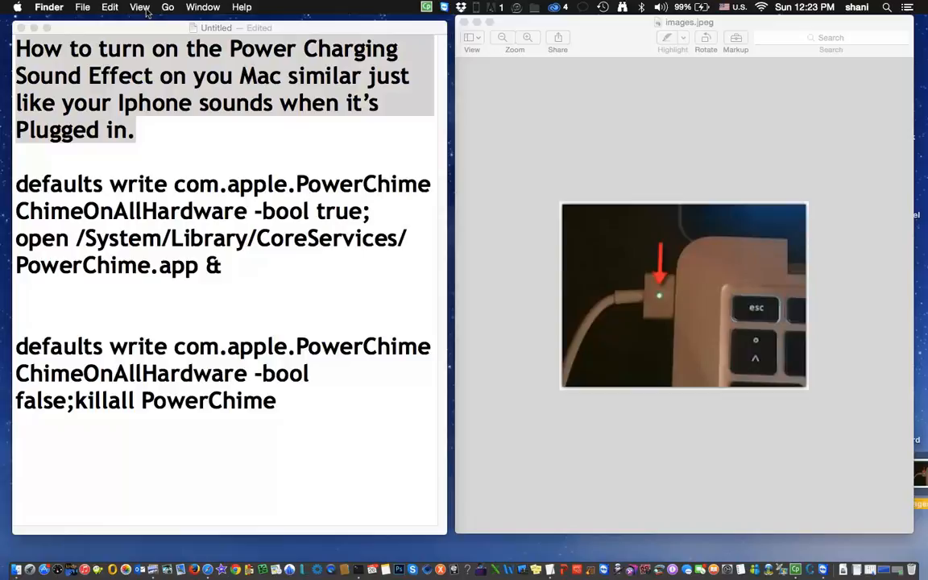
Step: Launch Terminal from Finder's Utilities folder via the Go menu
{"action": "left_click", "coordinate": [167, 6]}
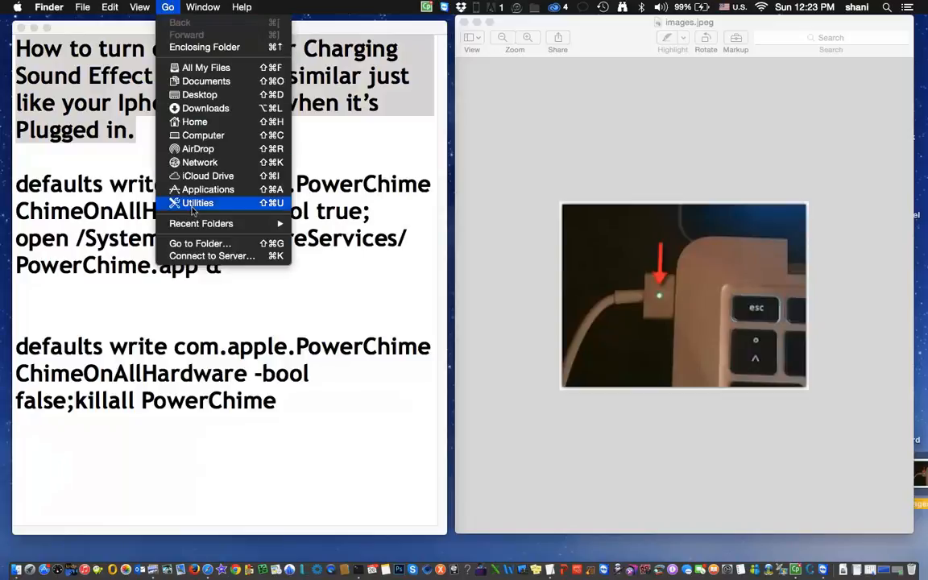
{"action": "left_click", "coordinate": [197, 203]}
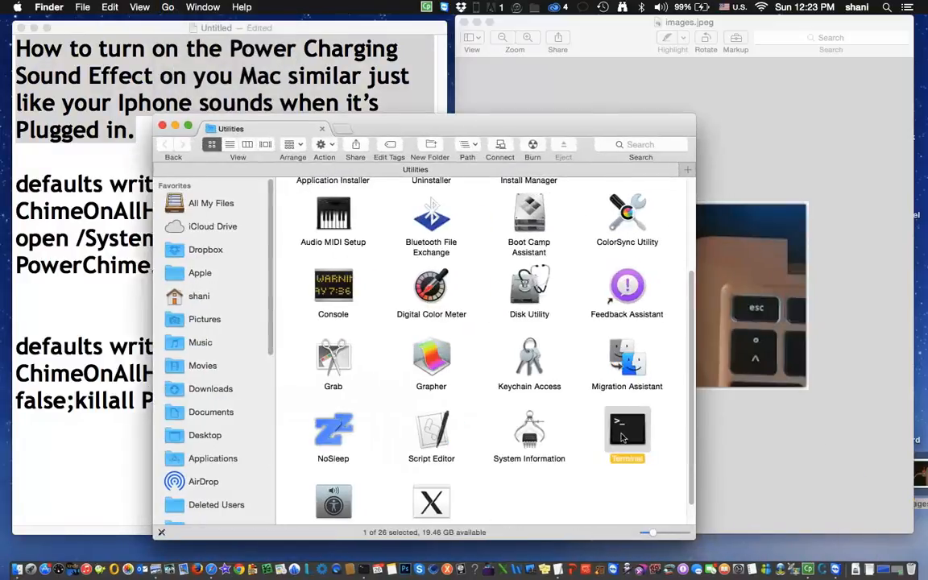
{"action": "double_click", "coordinate": [627, 429]}
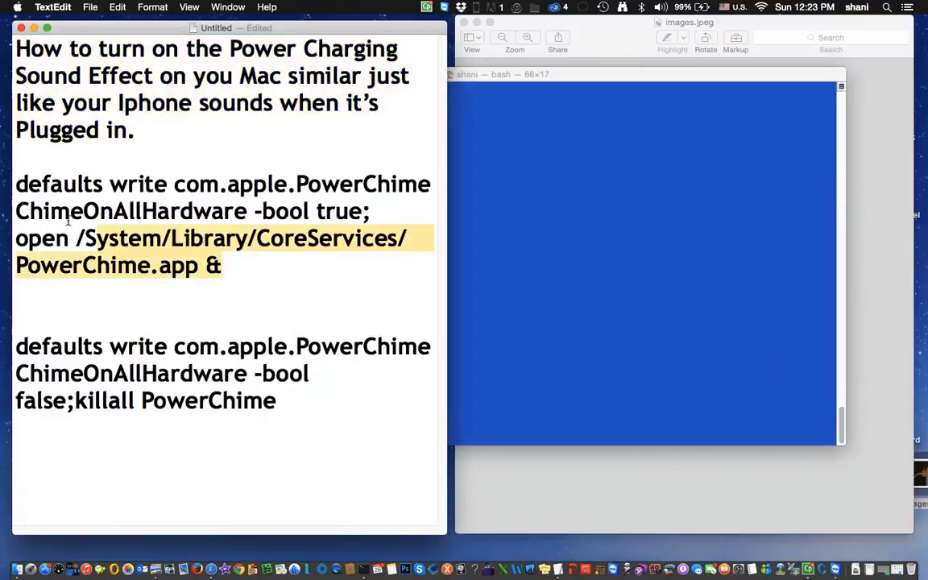
Step: Run 'defaults write com.apple.PowerChime ChimeOnAllHardware -bool true; open …' to enable PowerChime
{"action": "left_click_drag", "start_coordinate": [80, 239], "coordinate": [15, 183]}
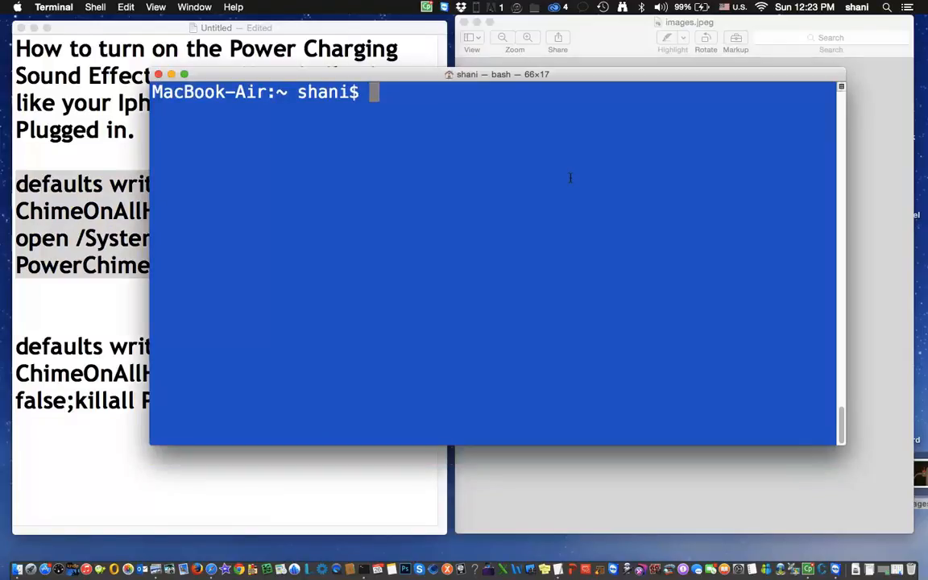
{"action": "type", "text": "defaults write com.apple.PowerChime ChimeOnAllHardware -bool true; open /System/Library/CoreServices/PowerChime.app &"}
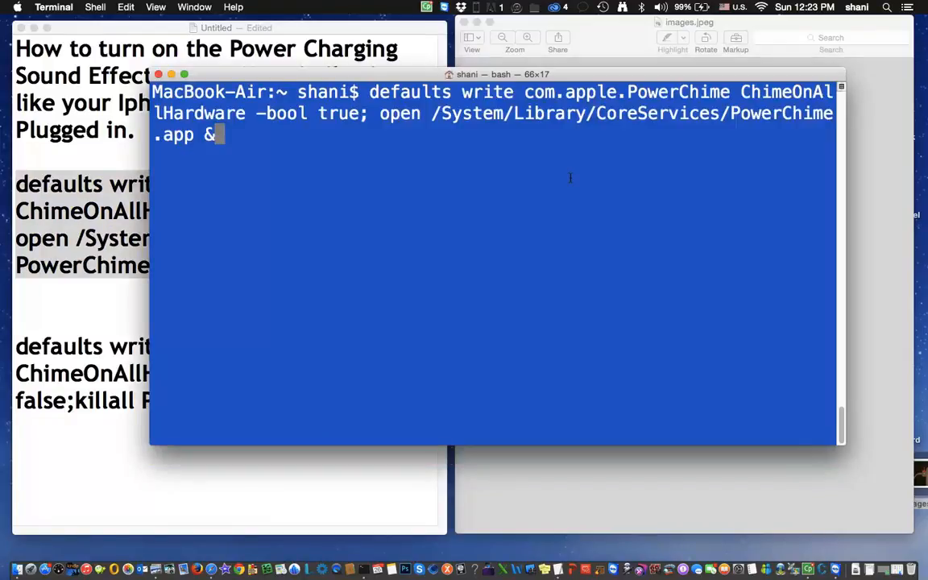
{"action": "key", "text": "Return"}
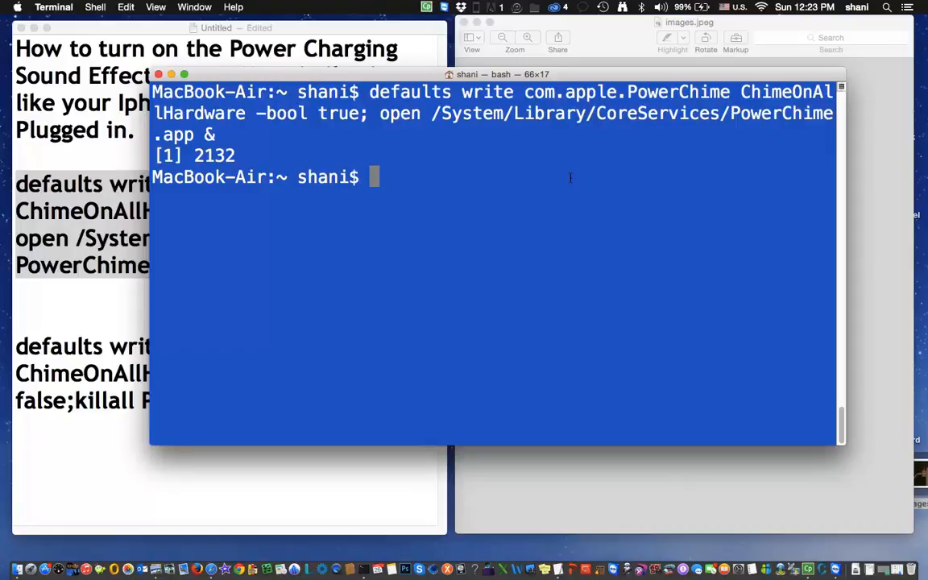
{"action": "mouse_move", "coordinate": [584, 570]}
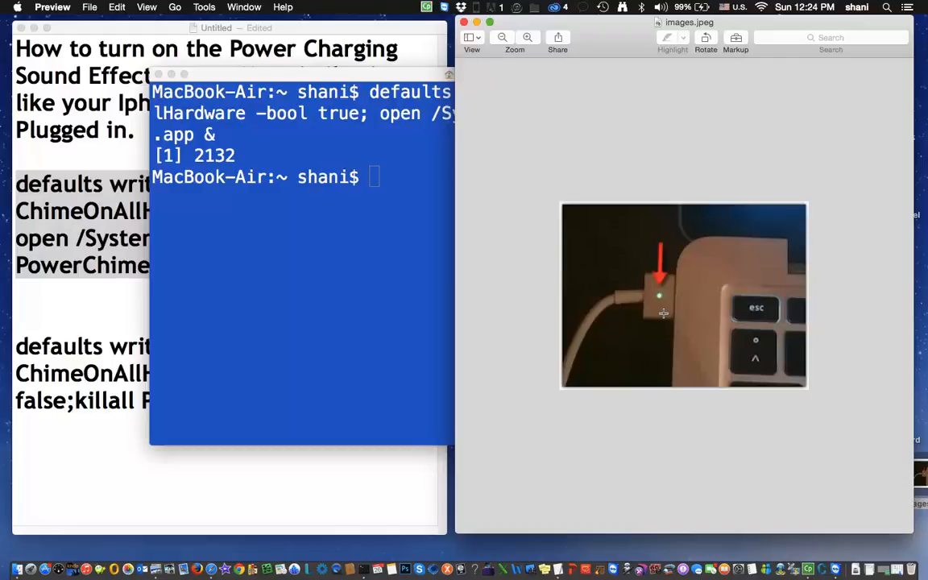
{"action": "mouse_move", "coordinate": [438, 477]}
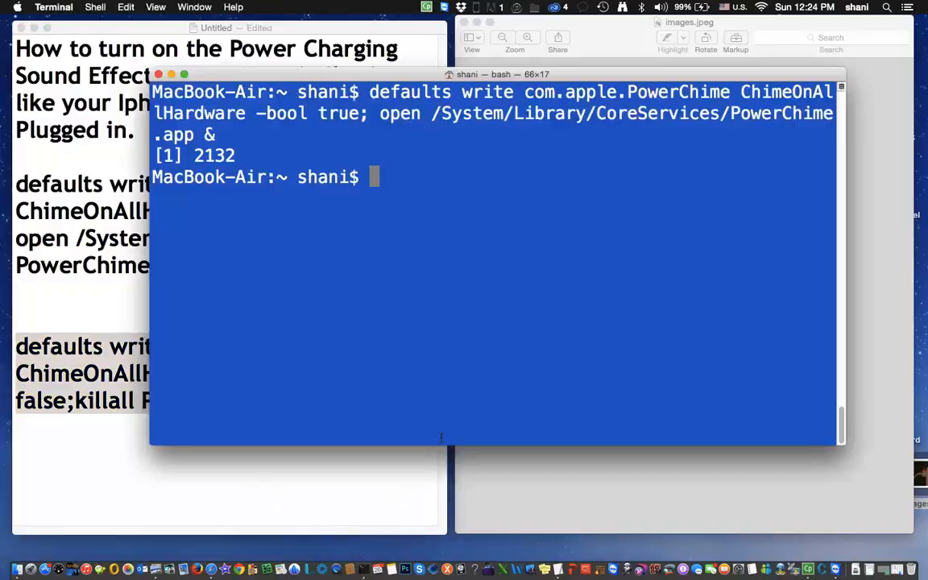
Step: Enter 'defaults write com.apple.PowerChime ChimeOnAllHardware -bool false;killall PowerChime' at the prompt
{"action": "type", "text": "defaults write com.apple.PowerChime ChimeOnAllHardware -bool false;killall PowerChime"}
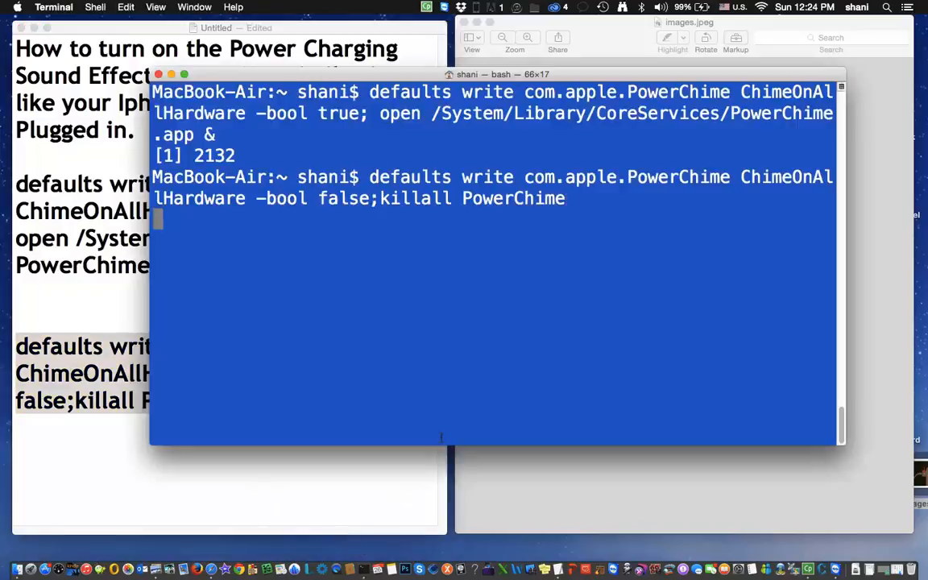